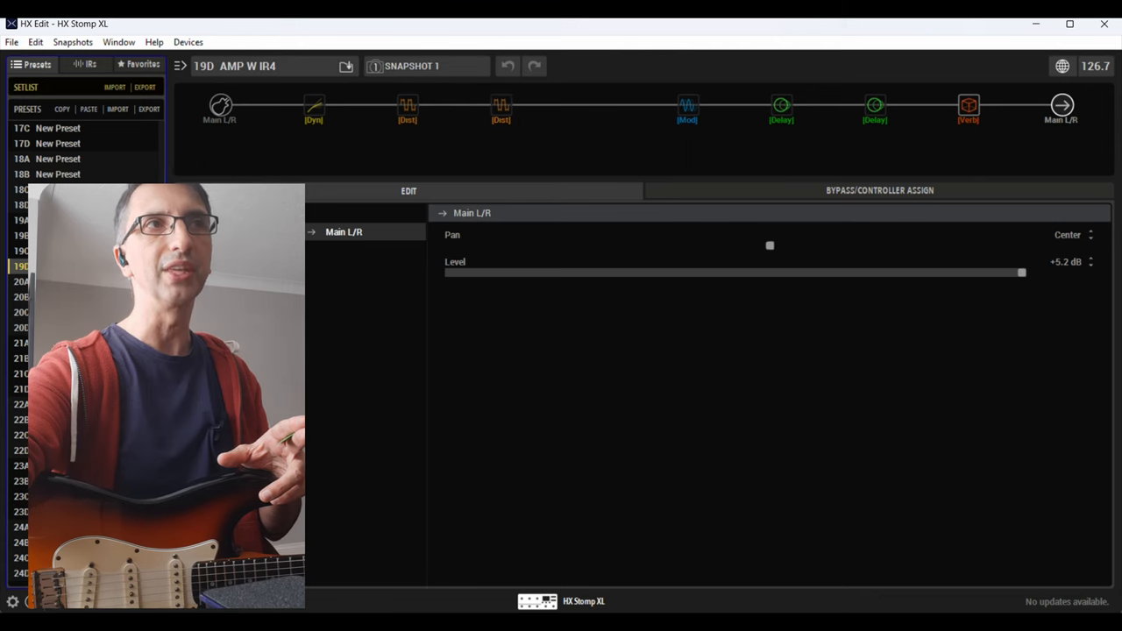
- Load preset 20B 'IEM W IR4', whose IR block uses a 1966 Deluxe Reverb cab IR
{"action": "left_click", "coordinate": [21, 297]}
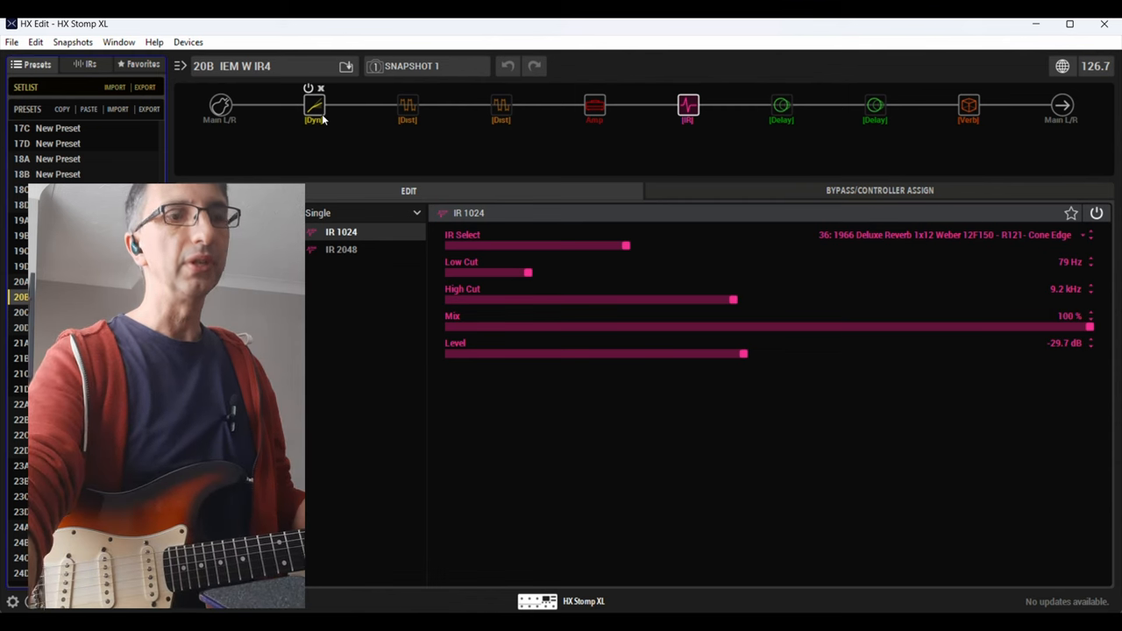
- Review the Scream 808 drive block, then load preset 20A 'IEM+AMP W IR4'
{"action": "left_click", "coordinate": [314, 105]}
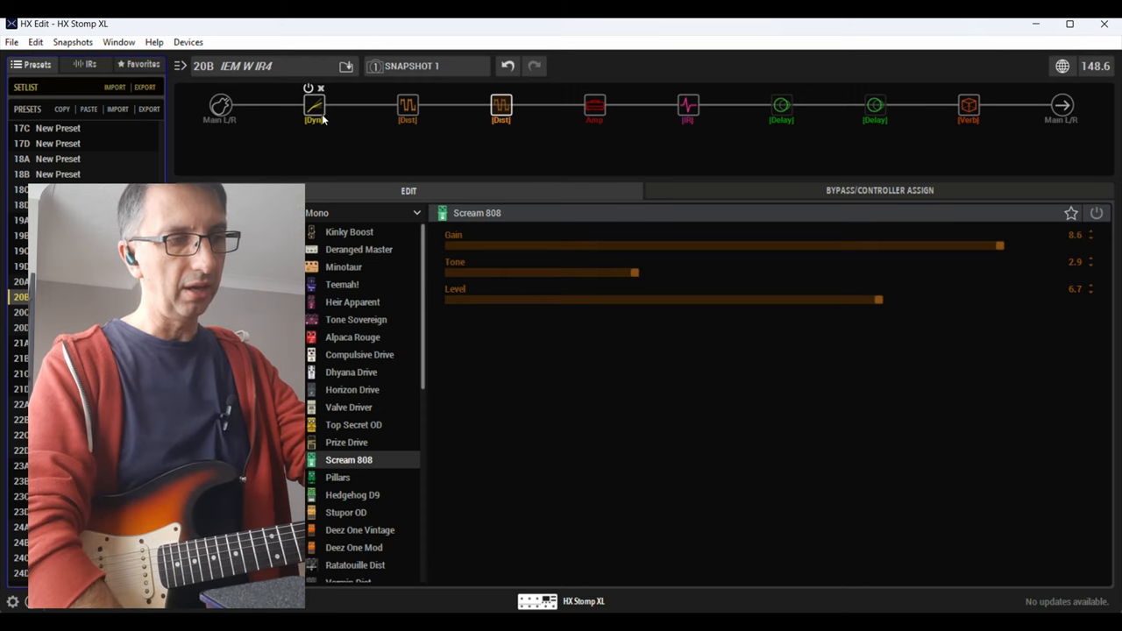
{"action": "left_click", "coordinate": [342, 284]}
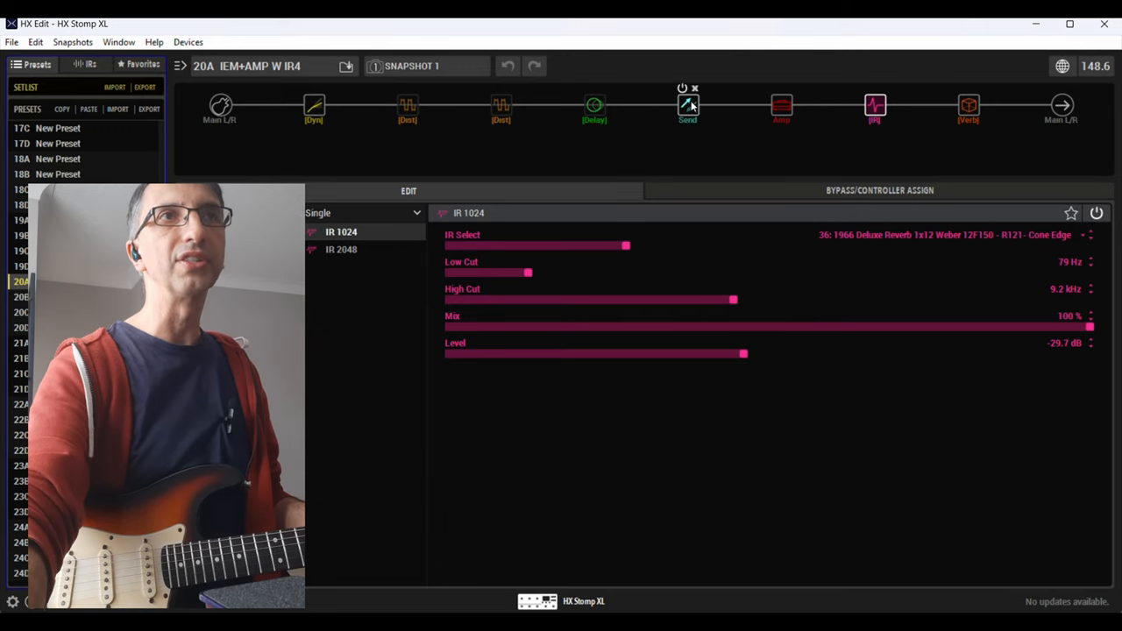
- View 20A's Send L levels, then load preset 19D 'AMP W IR4'
{"action": "left_click", "coordinate": [688, 105]}
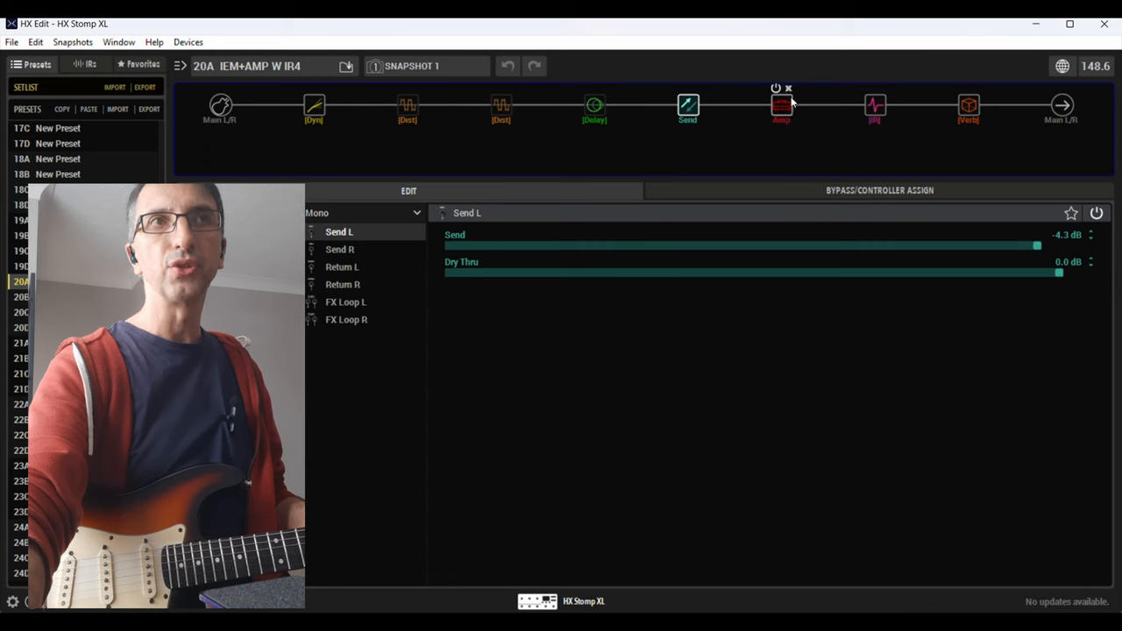
{"action": "left_click", "coordinate": [687, 105]}
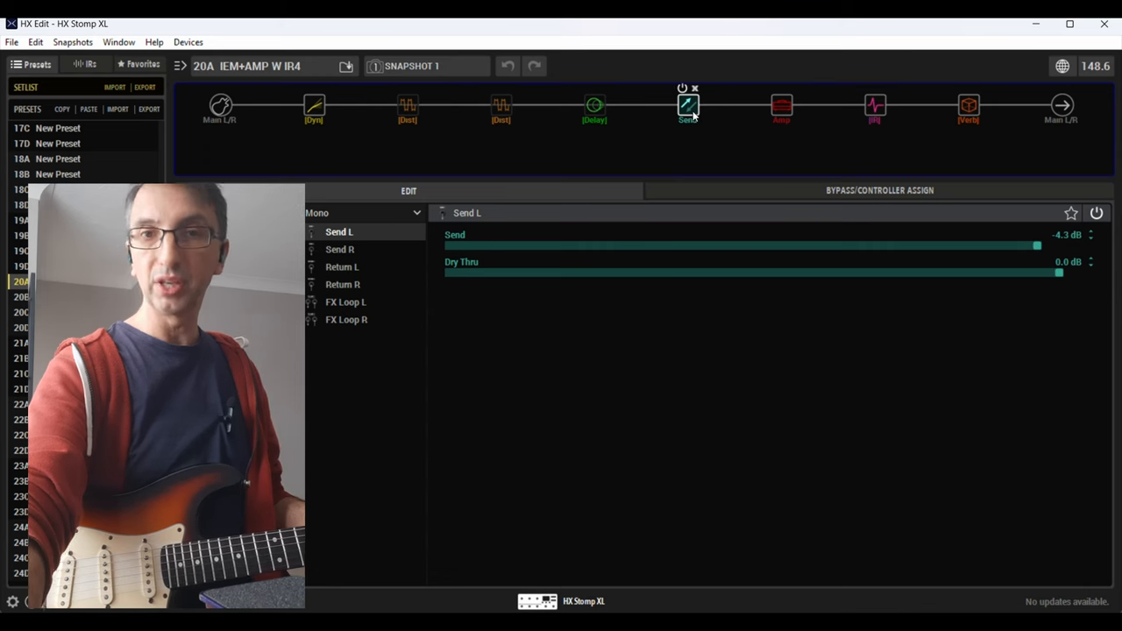
{"action": "left_click", "coordinate": [313, 105]}
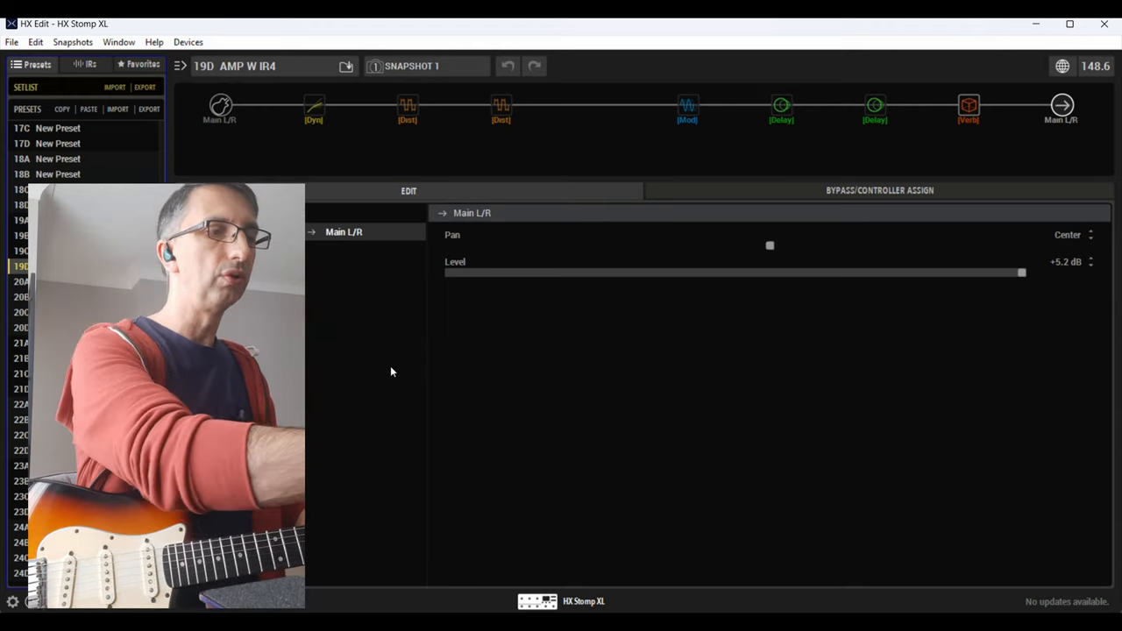
- Show the Main L/R output settings of 19D, then move to giannichiarello.com's Music/Bio page
{"action": "left_click", "coordinate": [874, 105]}
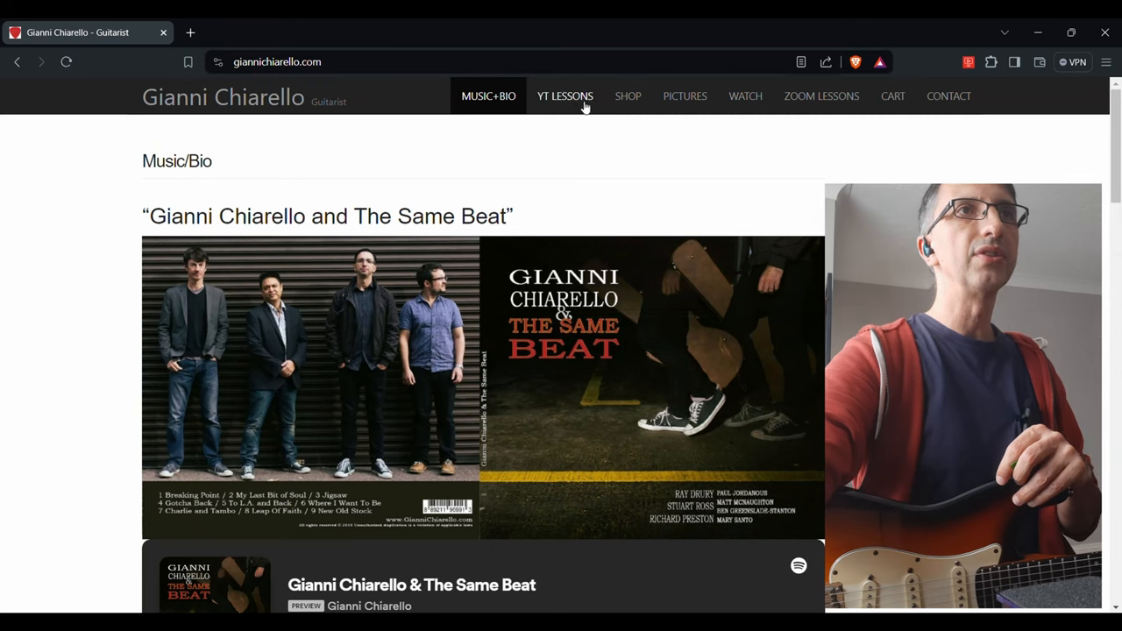
- Open the free Line 6 Stomp XL Modellers Patches product and view its extra donation amounts
{"action": "left_click", "coordinate": [628, 96]}
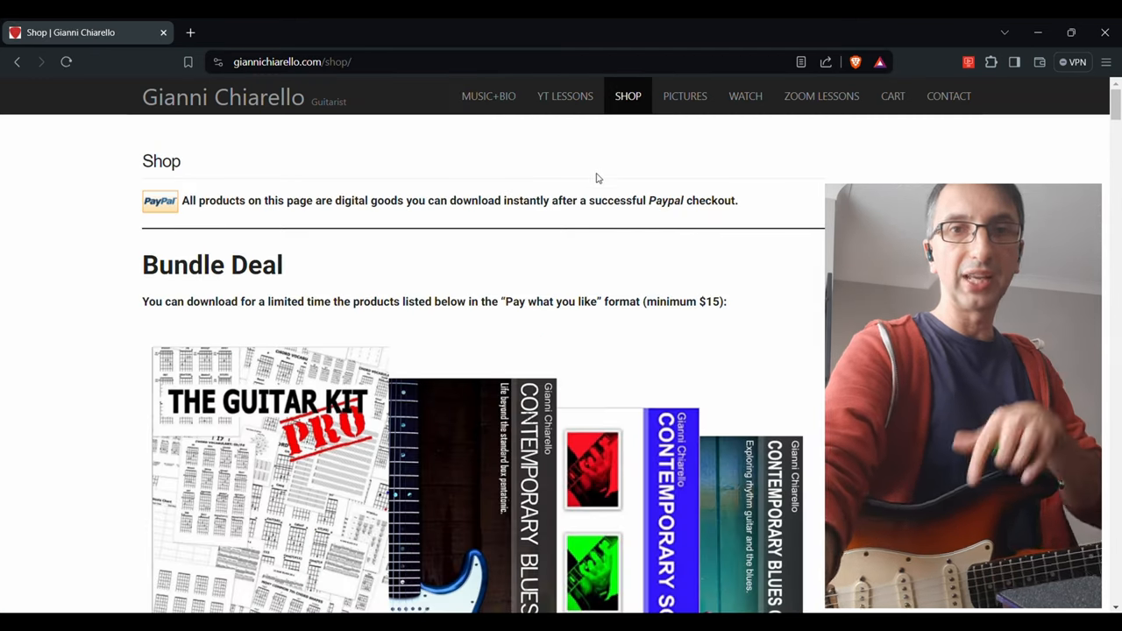
{"action": "scroll", "scroll_direction": "down", "scroll_amount": 3}
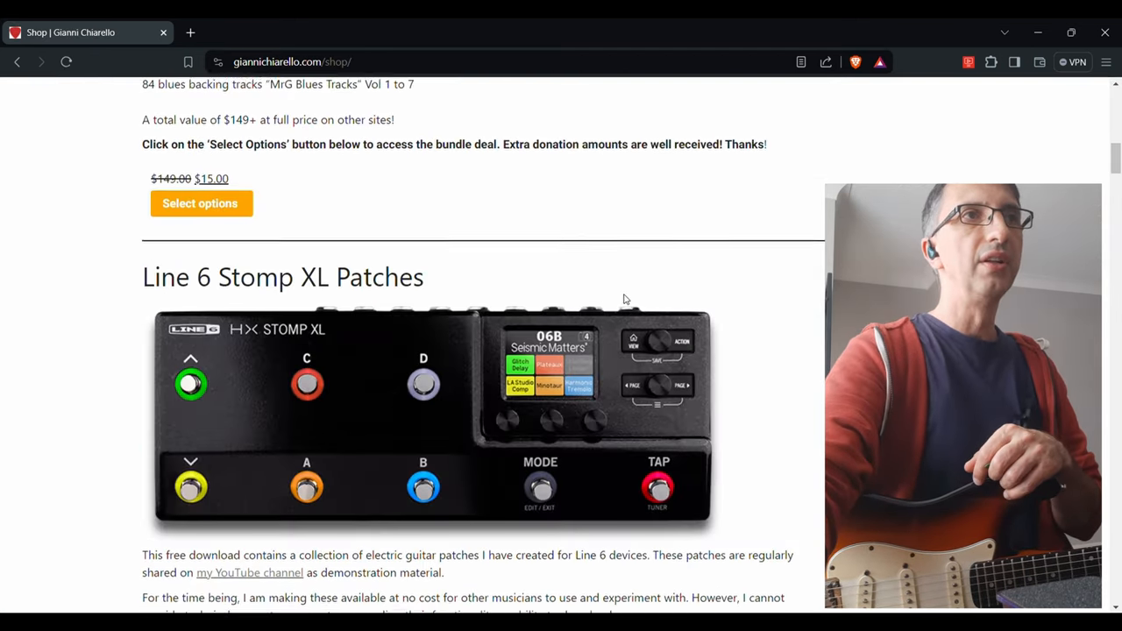
{"action": "scroll", "scroll_direction": "down", "scroll_amount": 3}
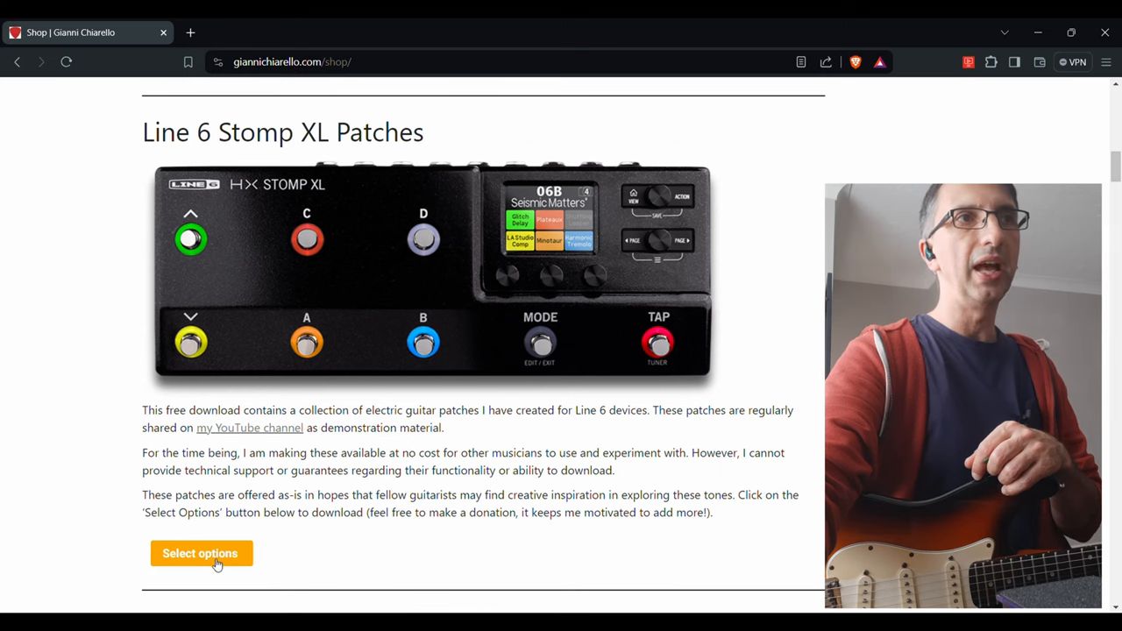
{"action": "left_click", "coordinate": [200, 553]}
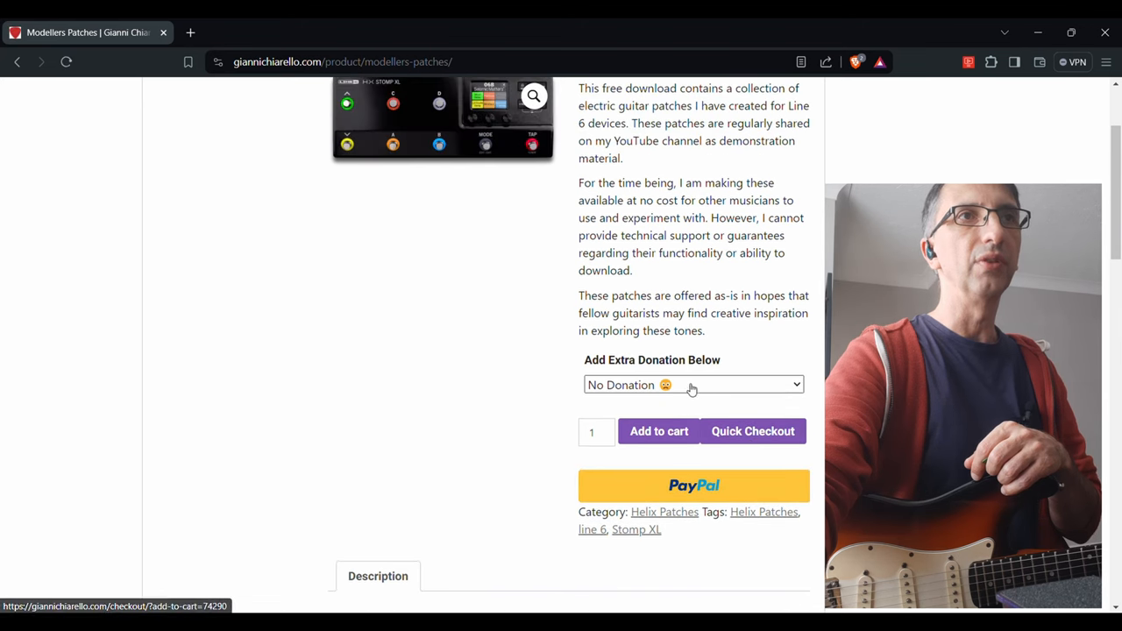
{"action": "left_click", "coordinate": [693, 385]}
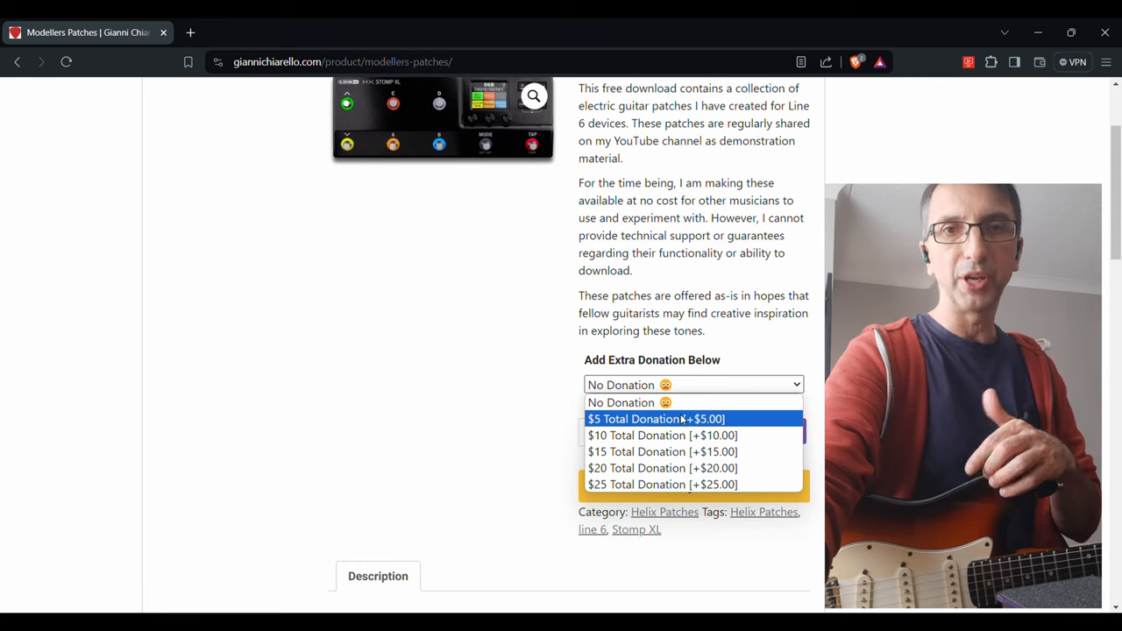
{"action": "mouse_move", "coordinate": [662, 485]}
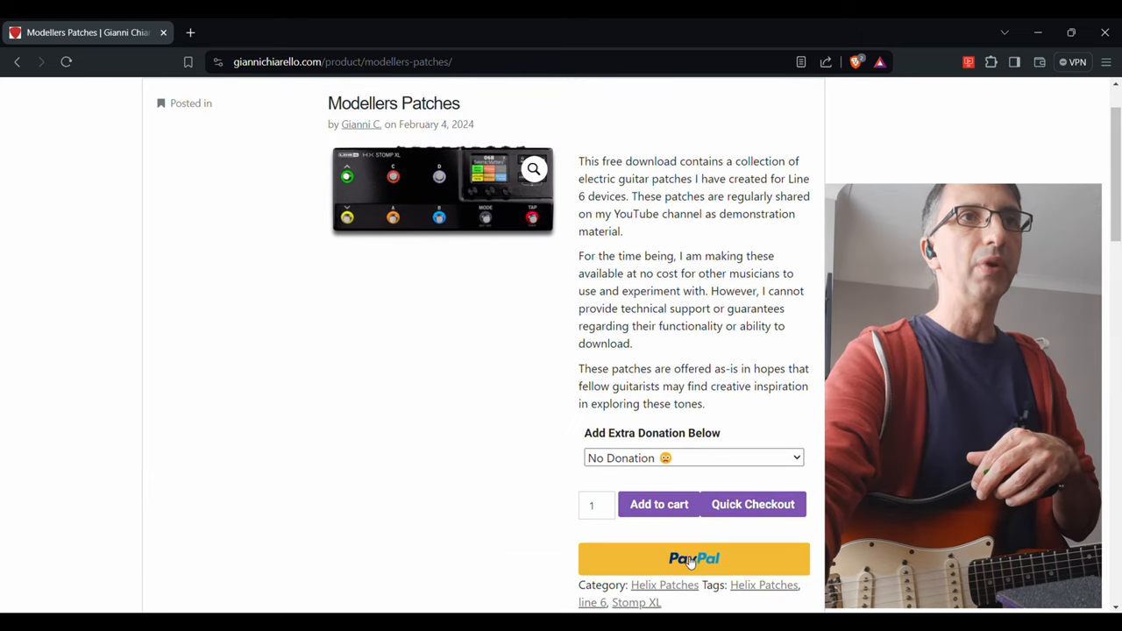
{"action": "mouse_move", "coordinate": [504, 474]}
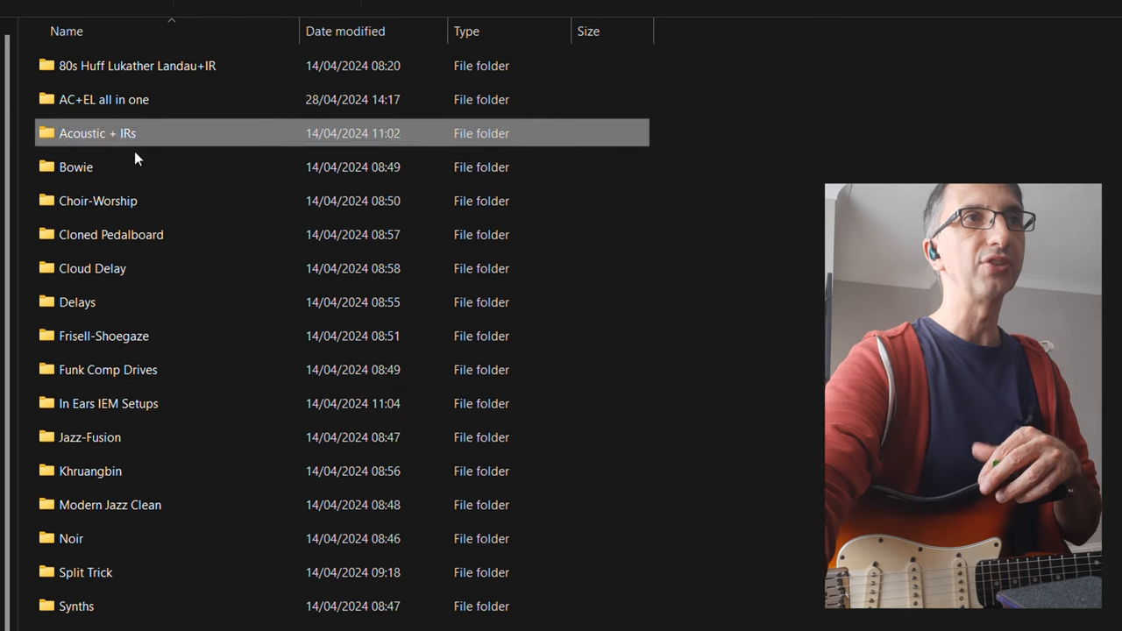
- Browse the In Ears IEM Setups folder and select a basic in-ears .hlx preset file
{"action": "left_click", "coordinate": [108, 404]}
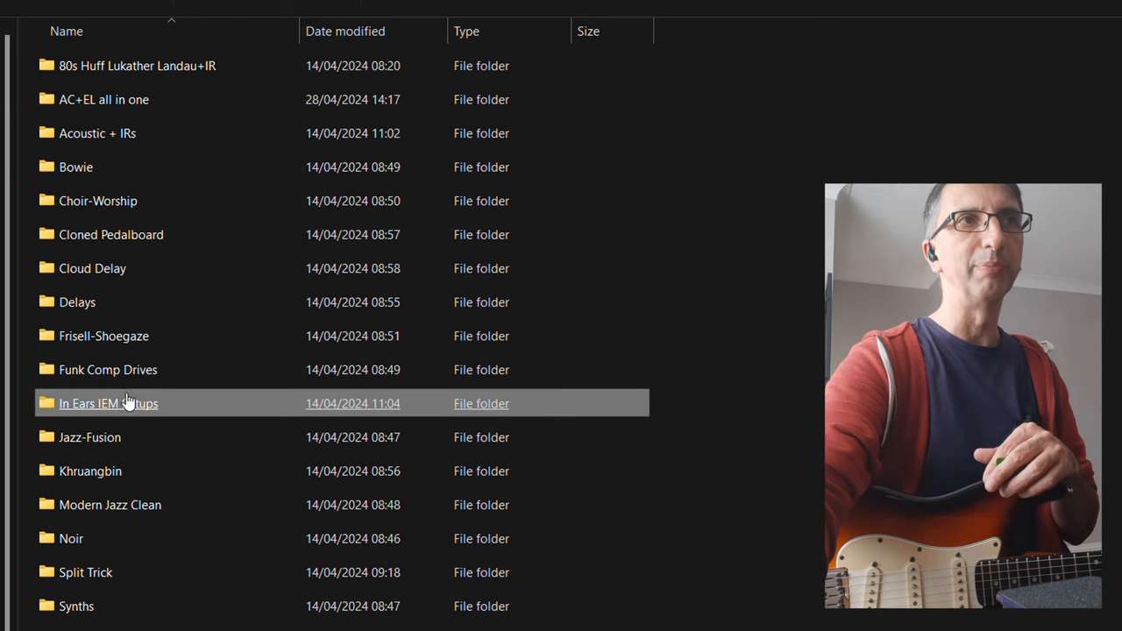
{"action": "double_click", "coordinate": [108, 403]}
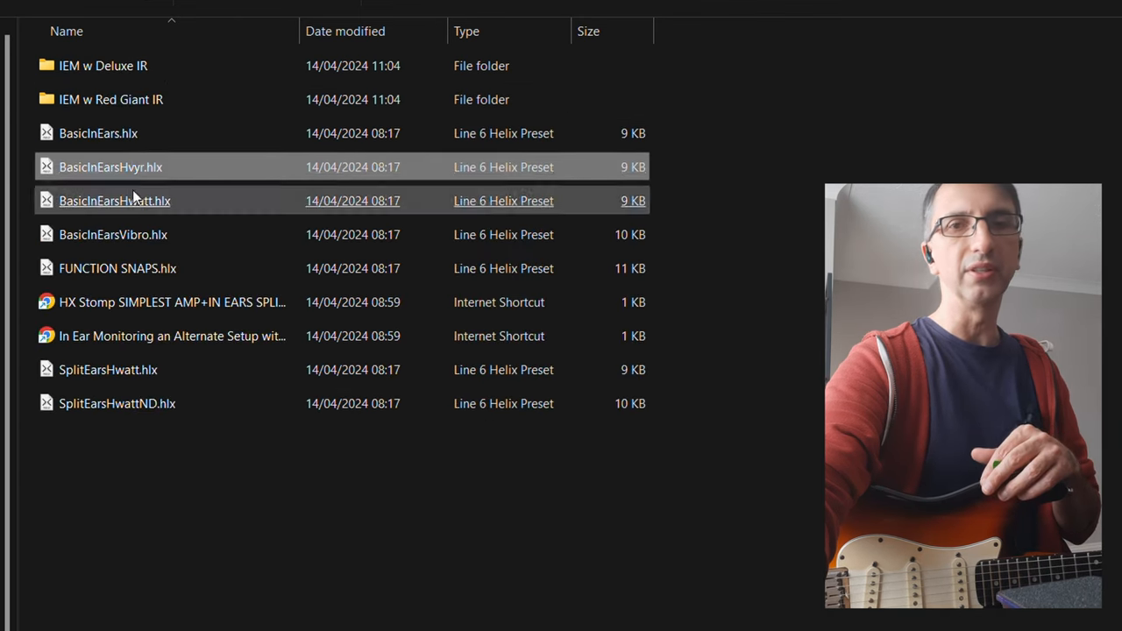
{"action": "left_click", "coordinate": [116, 403]}
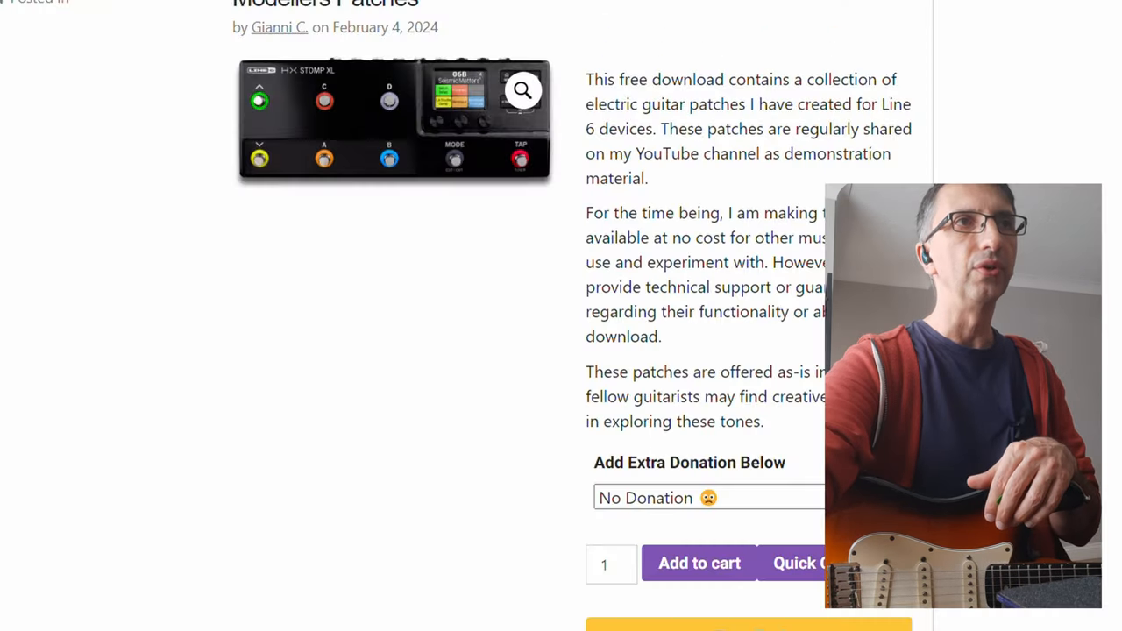
- Pass through the YT Lessons and Shop pages to reach the Zoom Lessons contact page
{"action": "scroll", "scroll_direction": "down", "scroll_amount": 3}
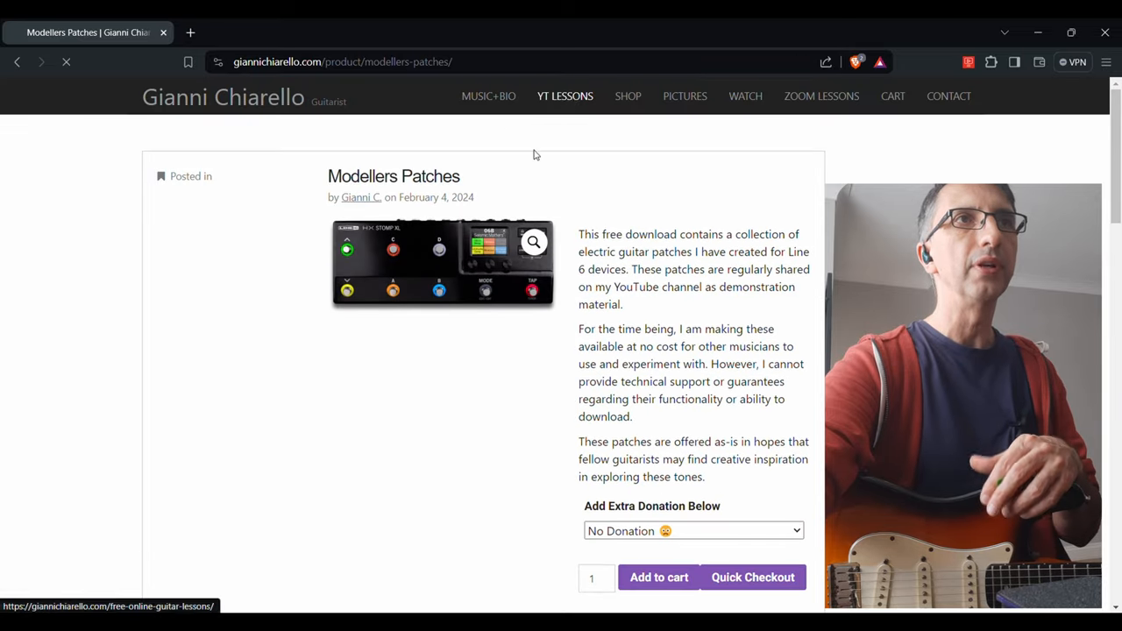
{"action": "left_click", "coordinate": [564, 96]}
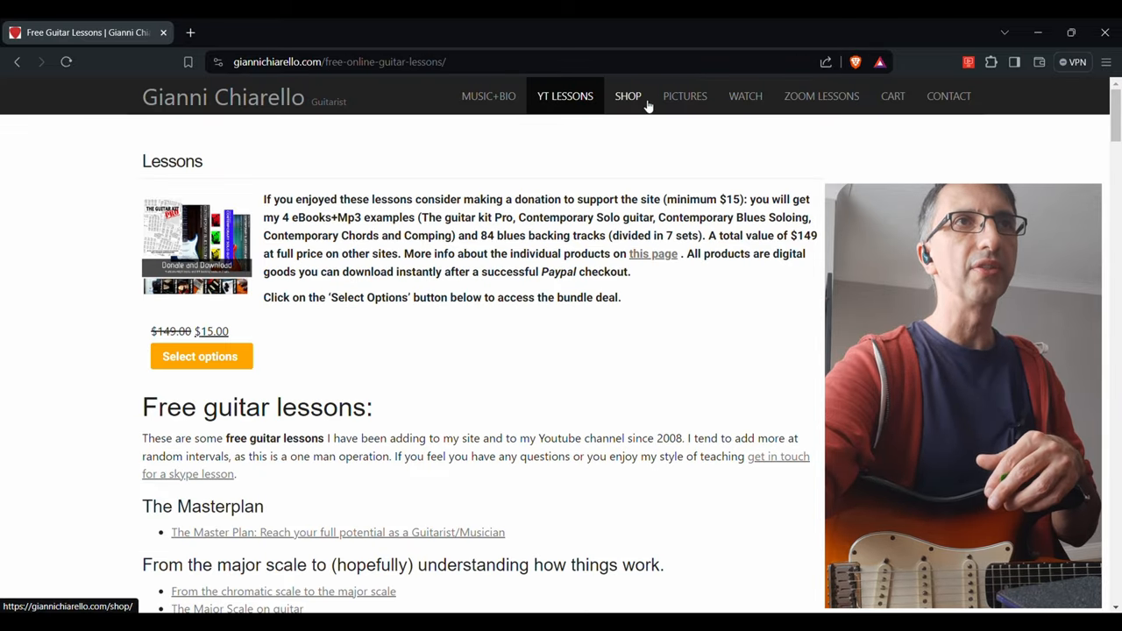
{"action": "left_click", "coordinate": [628, 95]}
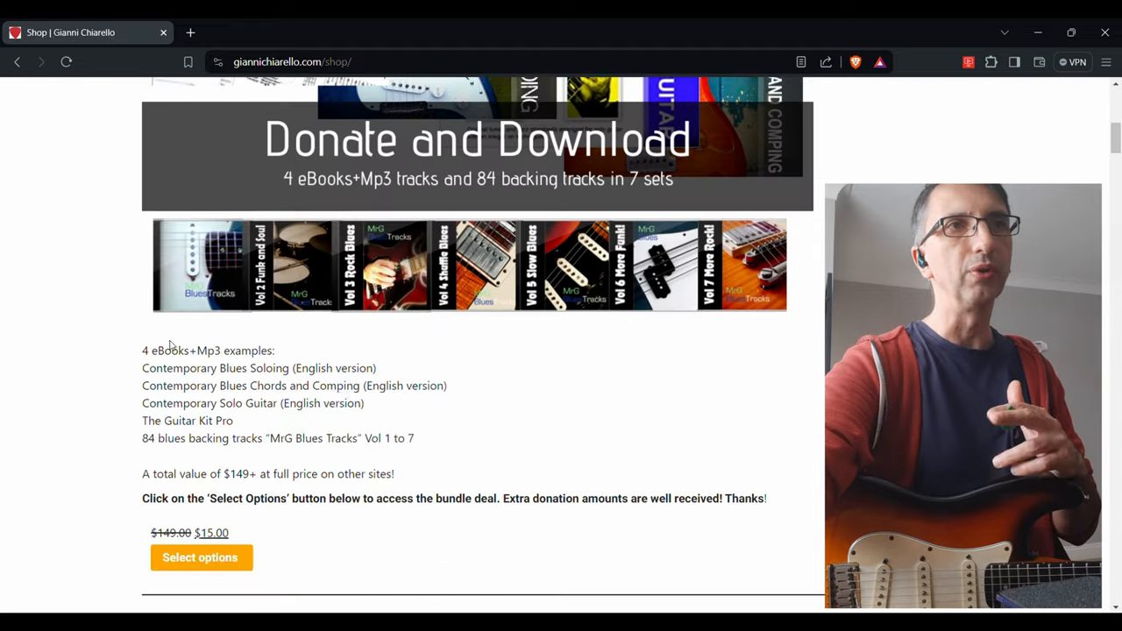
{"action": "scroll", "scroll_direction": "down", "scroll_amount": 3}
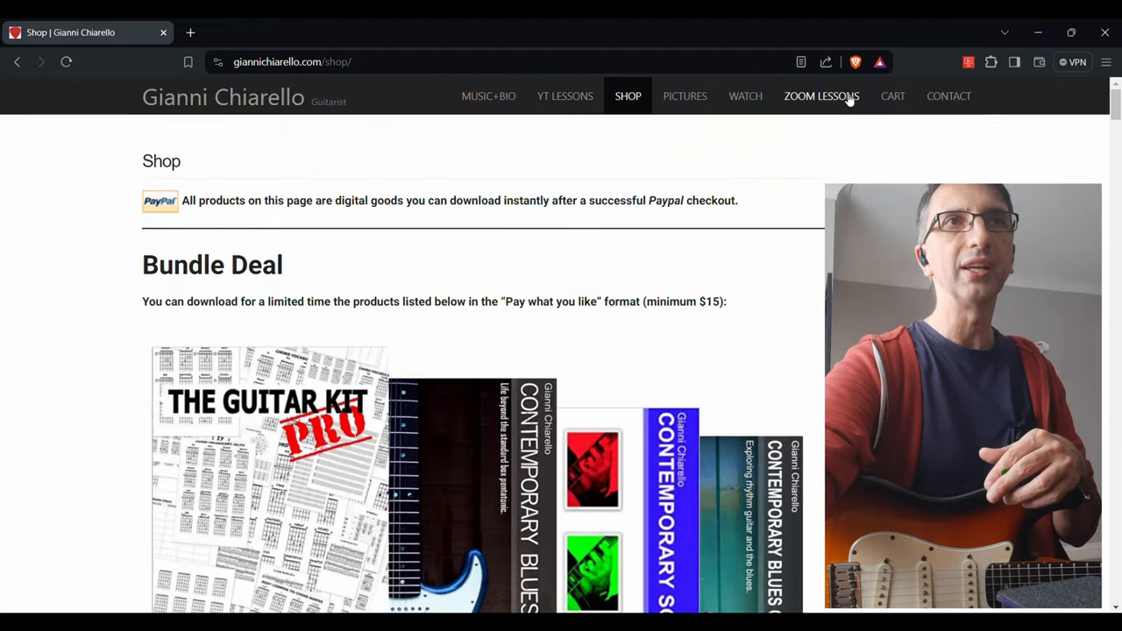
{"action": "left_click", "coordinate": [822, 96]}
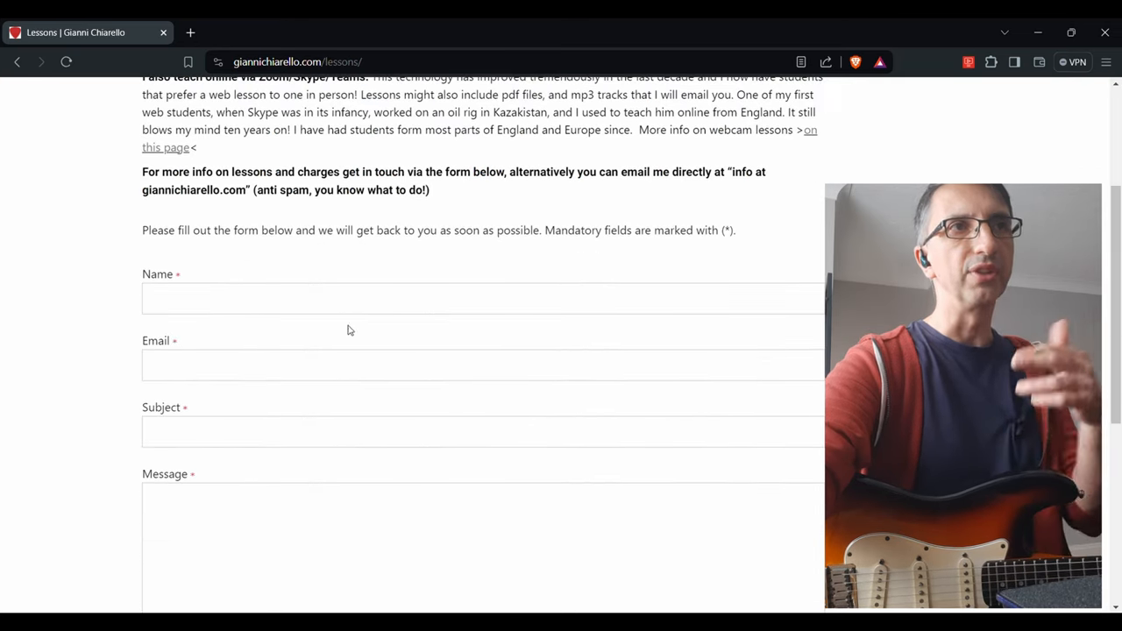
{"action": "scroll", "scroll_direction": "up", "scroll_amount": 3}
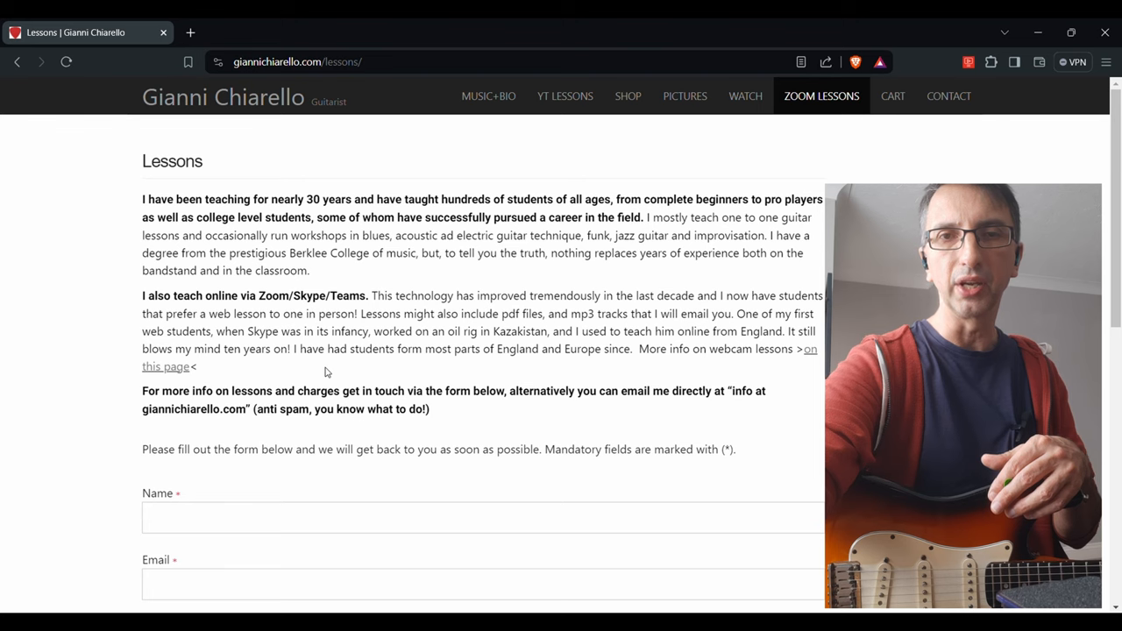